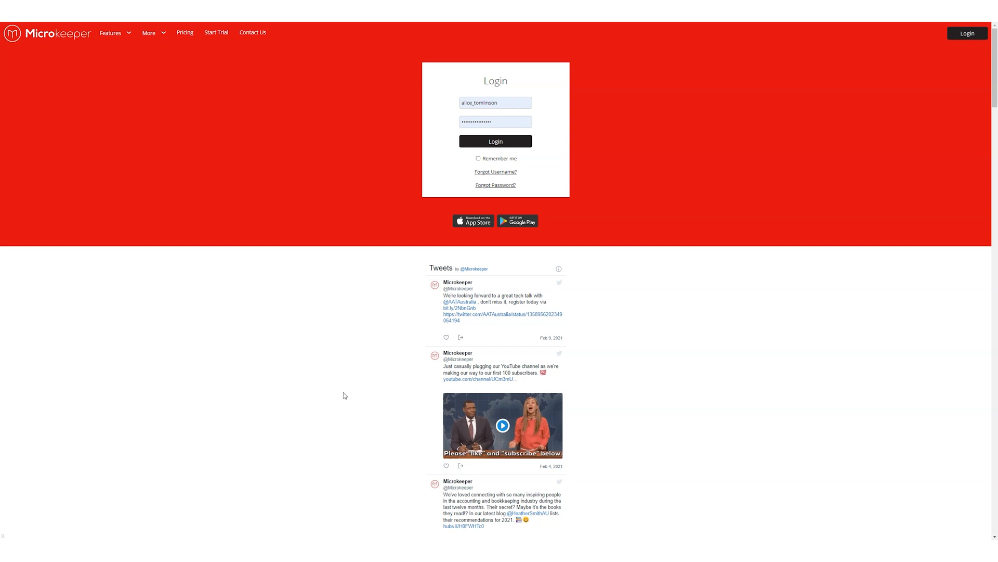
mouse_move(343, 388)
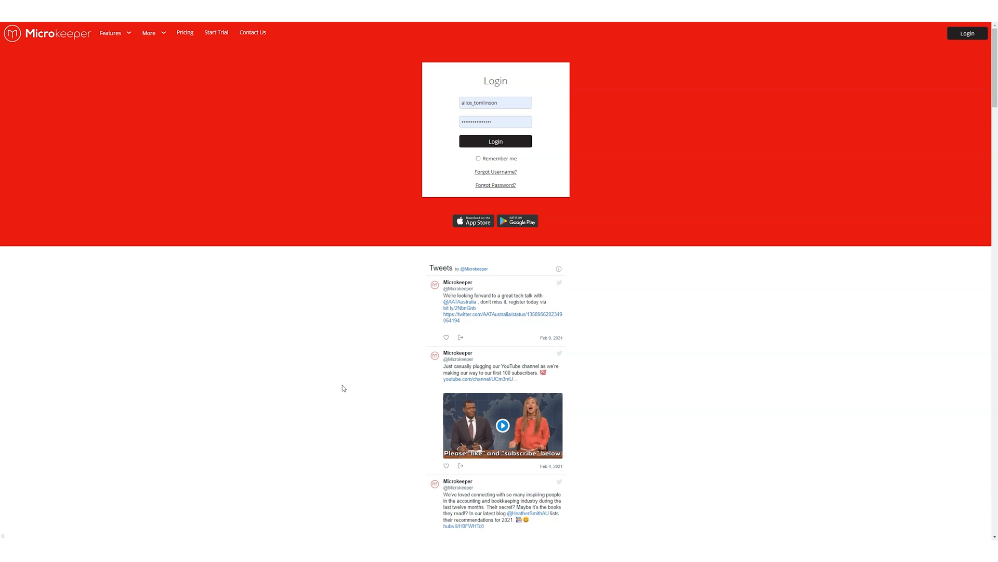
mouse_move(344, 379)
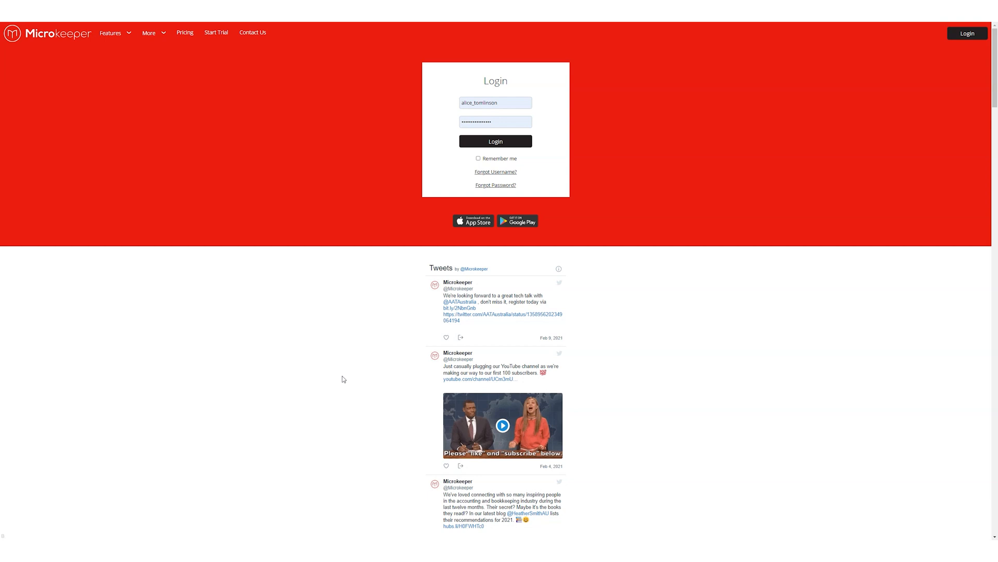
mouse_move(331, 336)
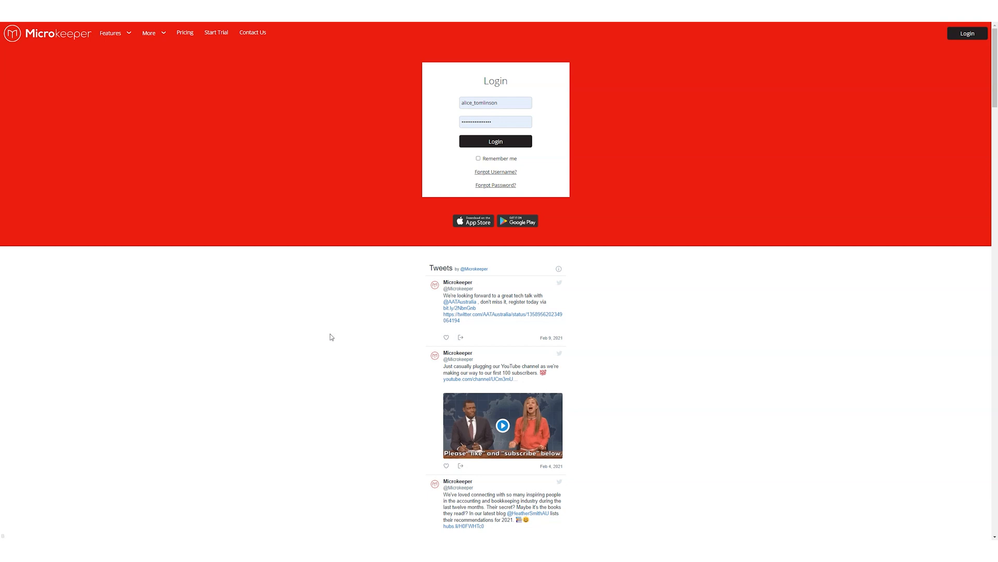
mouse_move(339, 286)
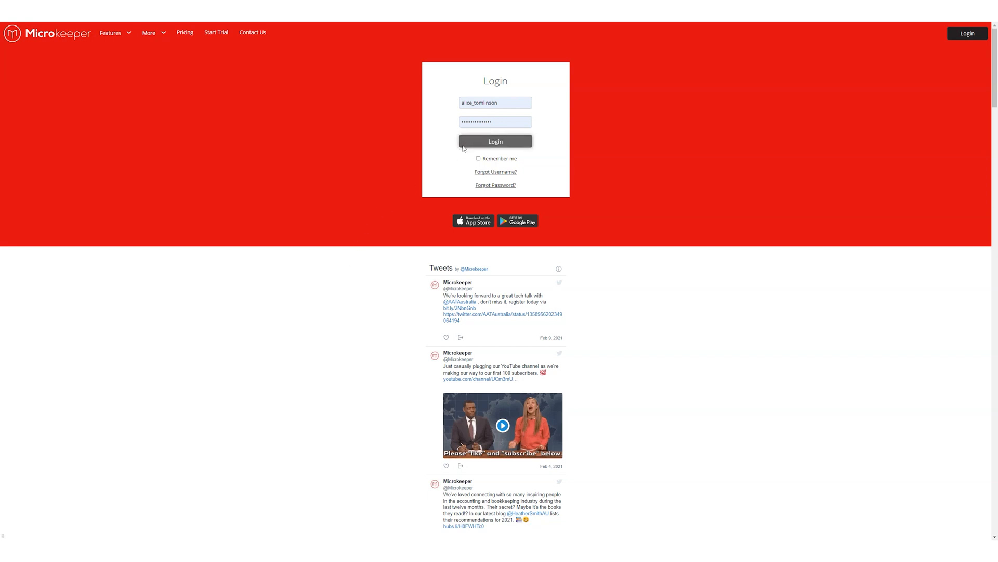
- Sign in and go to the Reports page from the Study menu
left_click(495, 141)
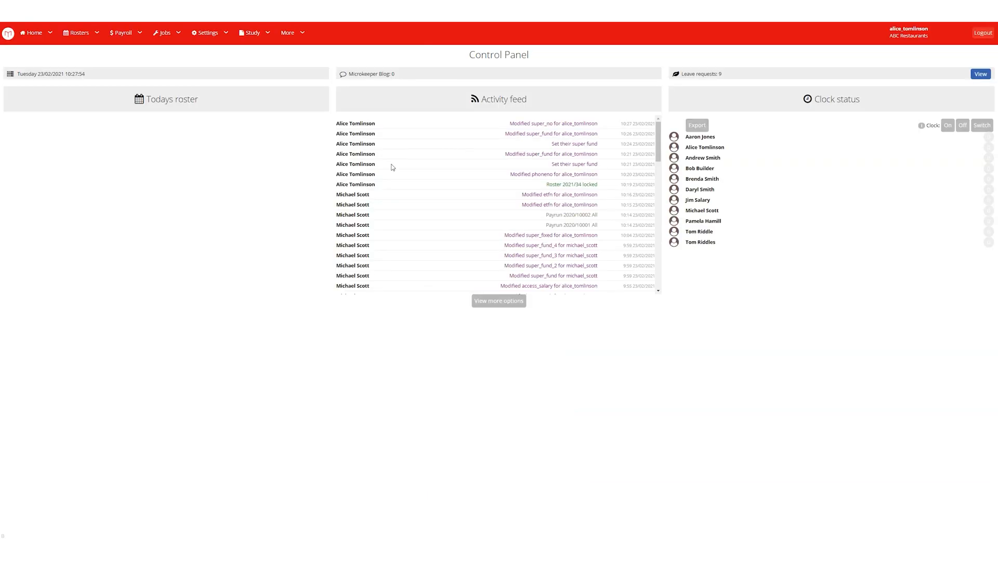
left_click(253, 32)
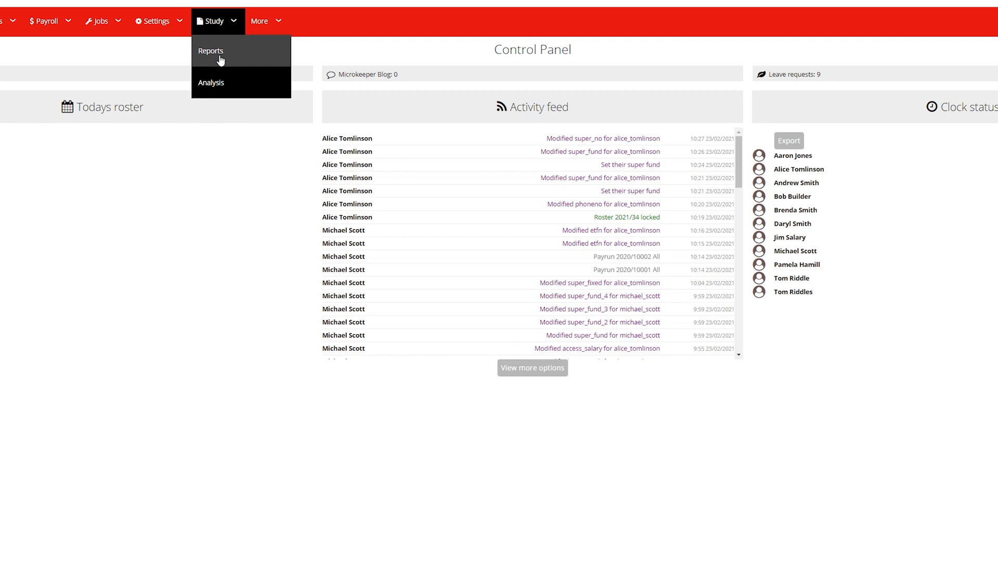
left_click(212, 51)
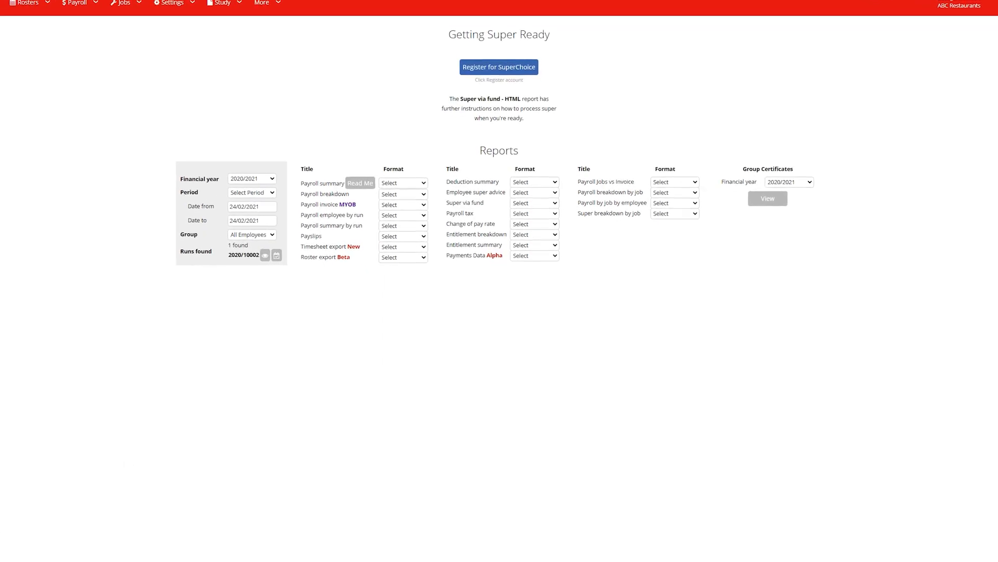
- Set the report period to the entire 2020/2021 year
scroll("down", 3)
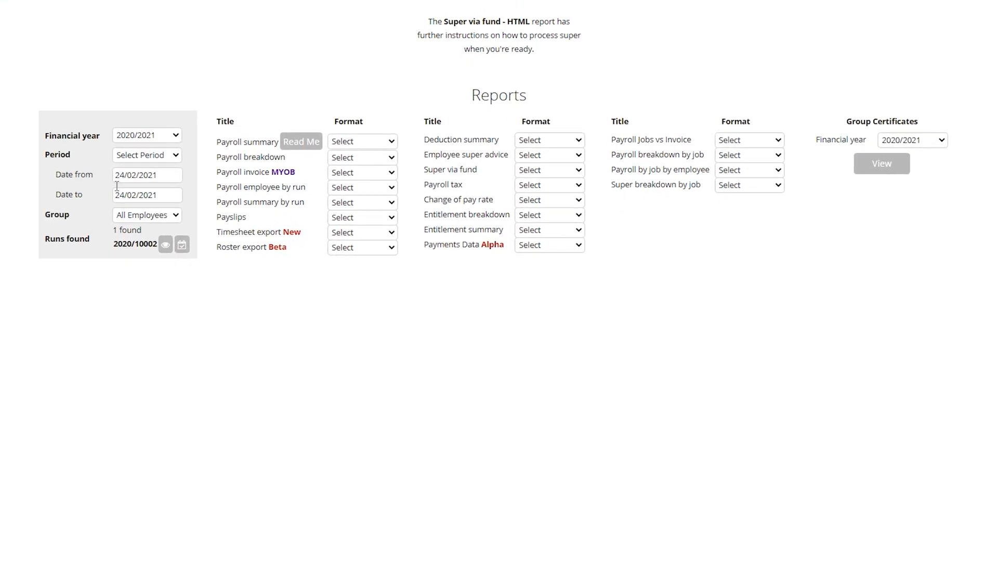
left_click(147, 154)
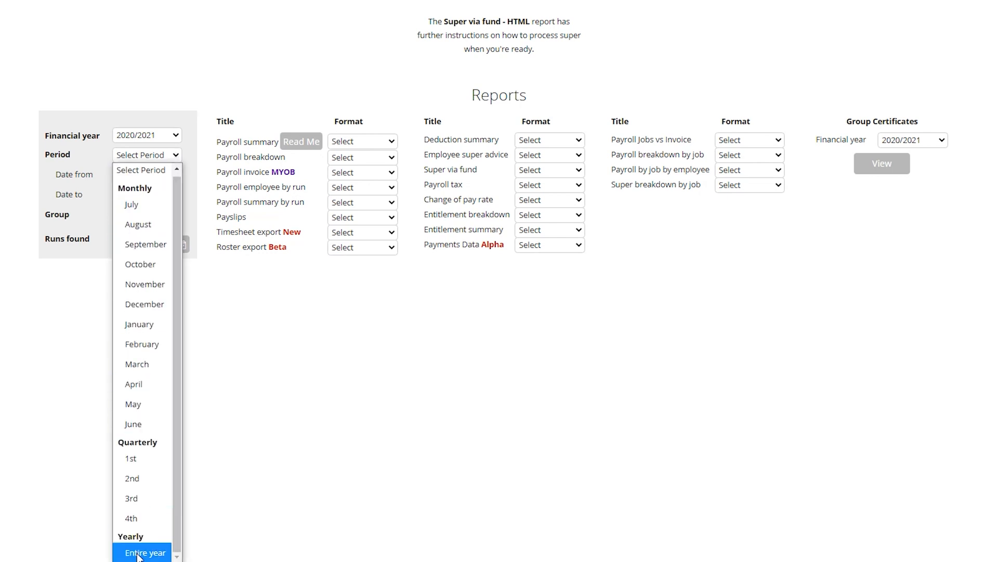
left_click(152, 552)
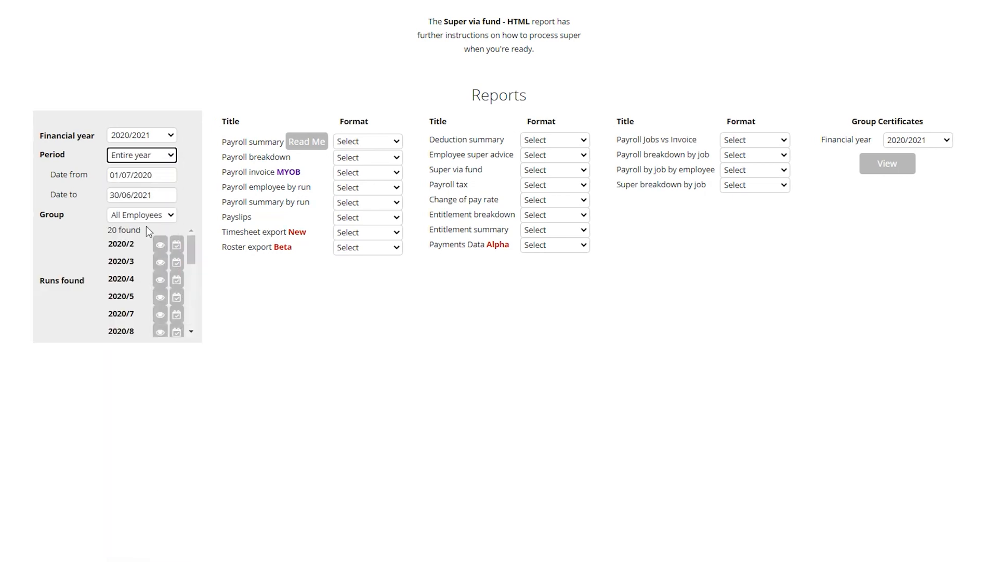
- Limit the group to one employee and bring up the Super via fund format choices
left_click(142, 214)
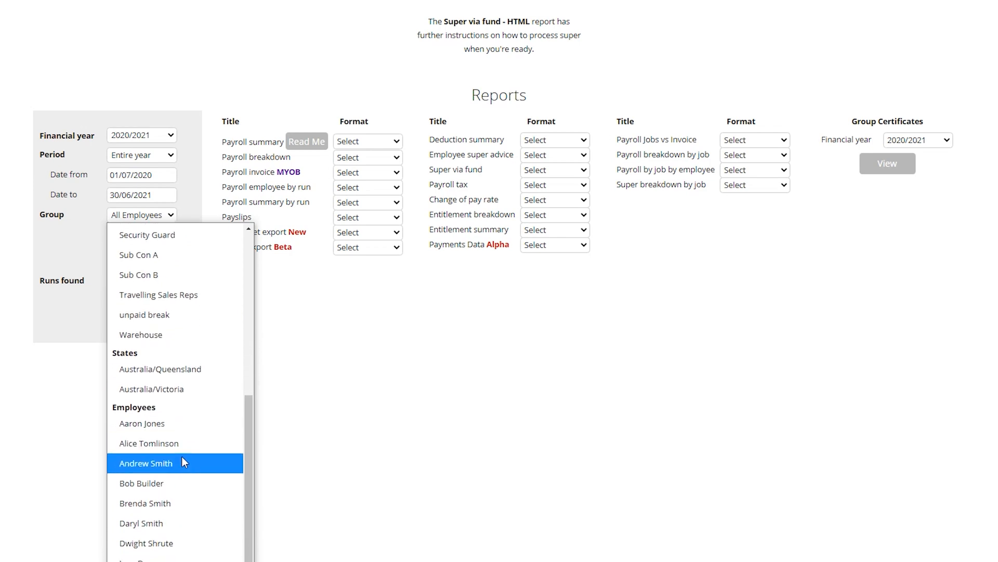
mouse_move(170, 442)
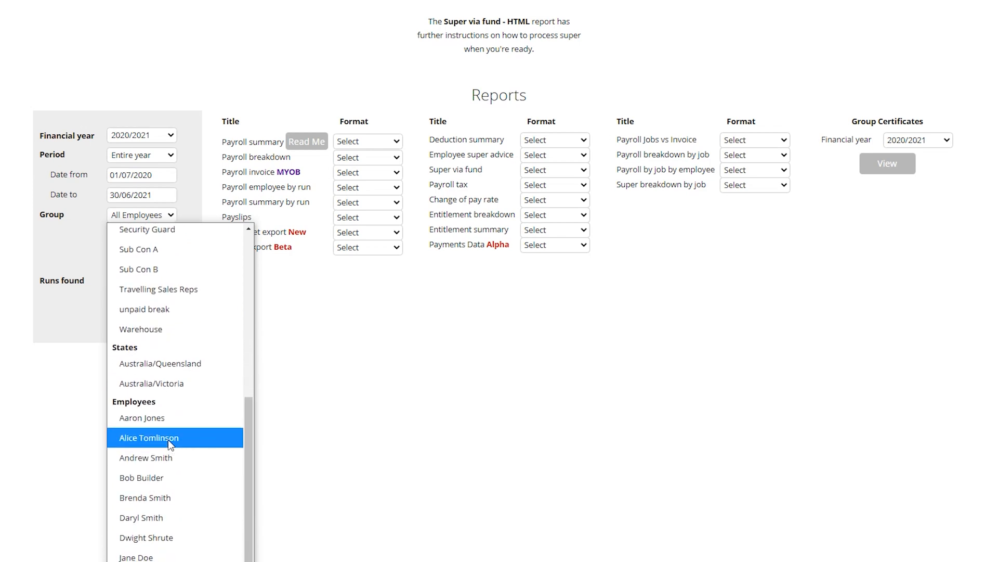
left_click(149, 438)
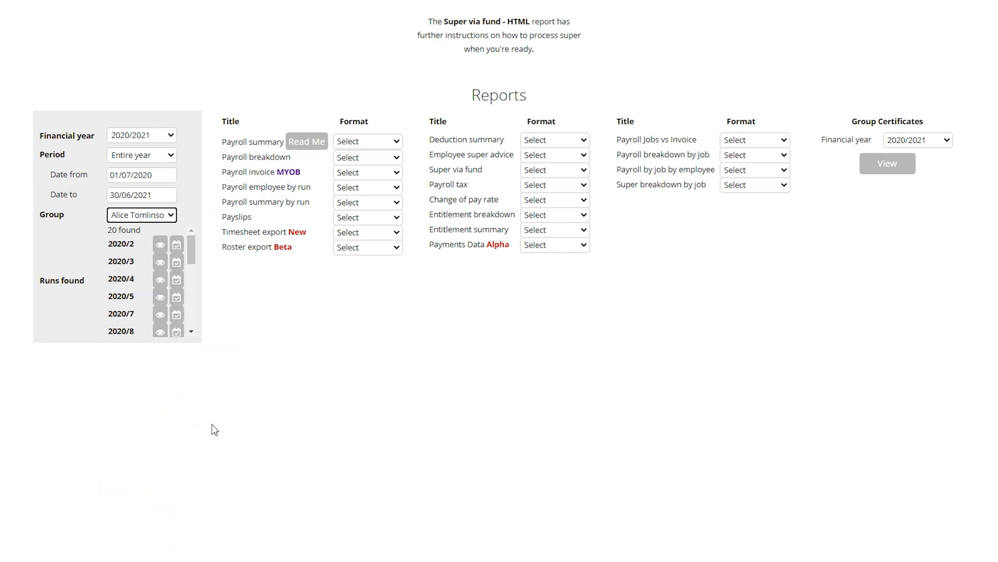
mouse_move(624, 260)
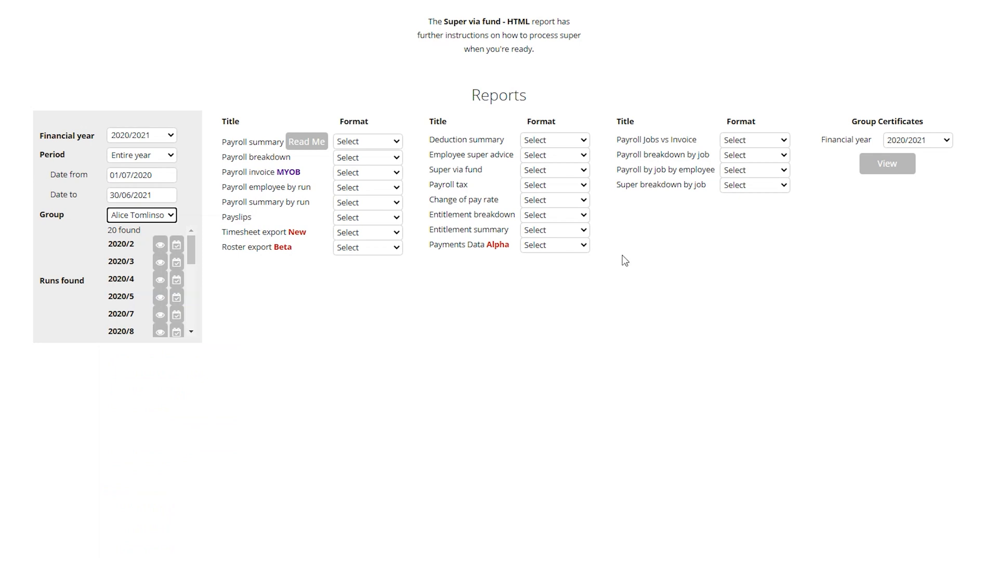
left_click(554, 169)
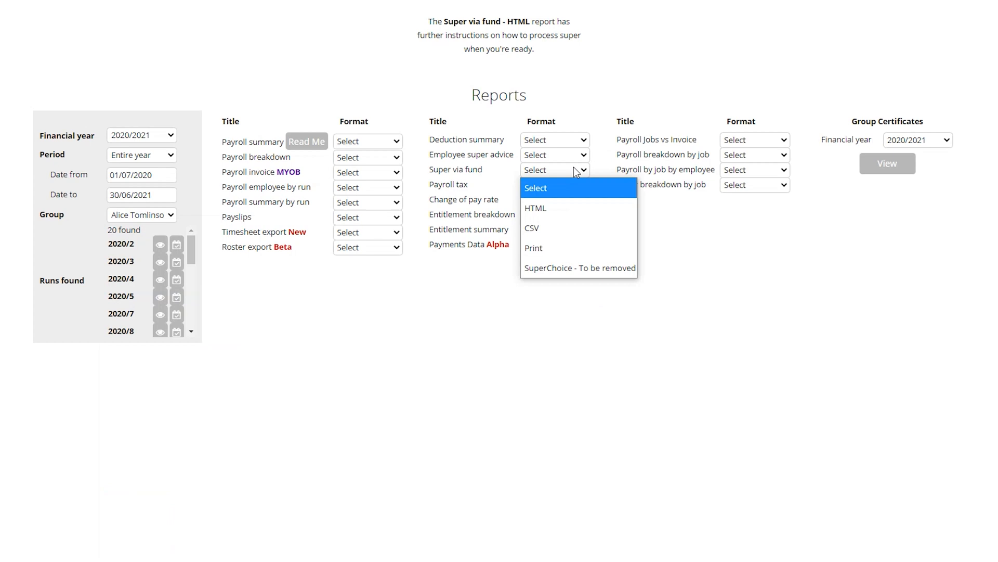
mouse_move(537, 208)
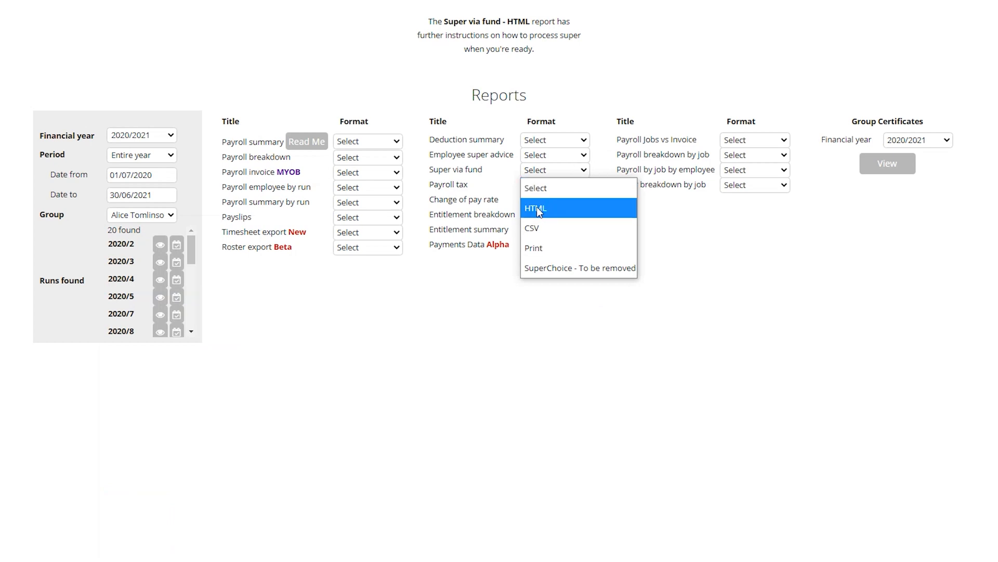
- Generate the Employee Super Via Fund report as HTML
left_click(537, 208)
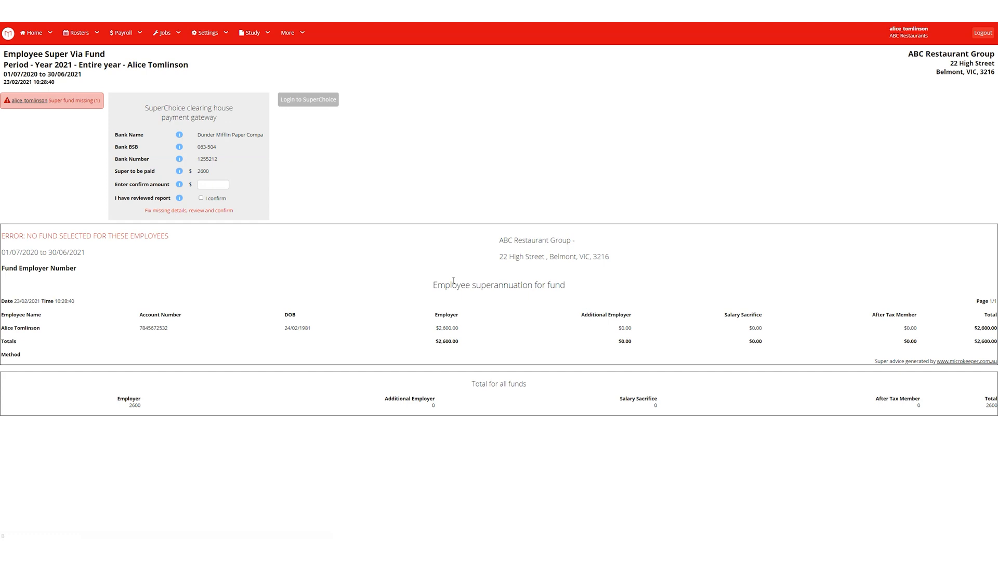
mouse_move(426, 282)
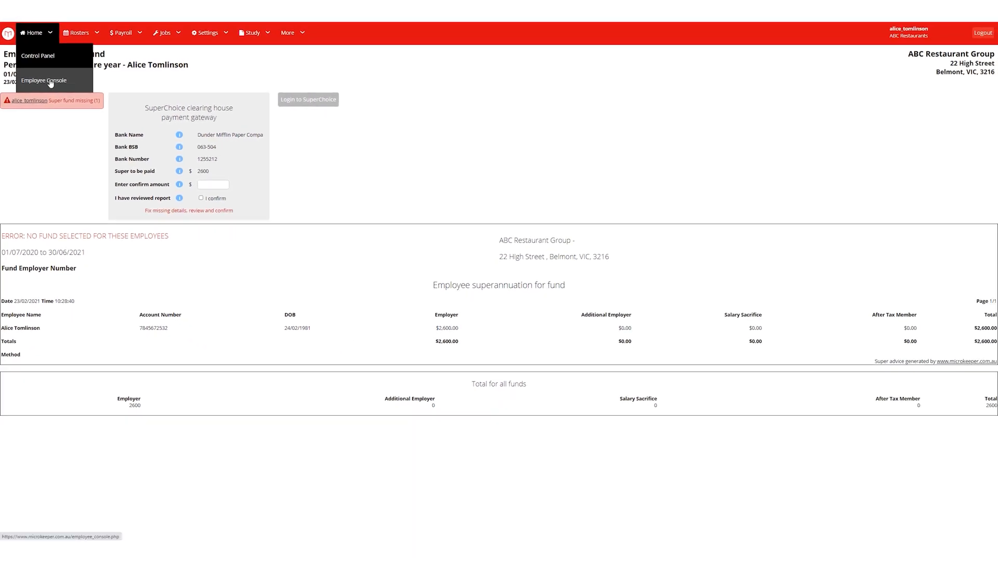
- Go to the Employee Console, finish the profile and start the Superannuation Setup
left_click(44, 80)
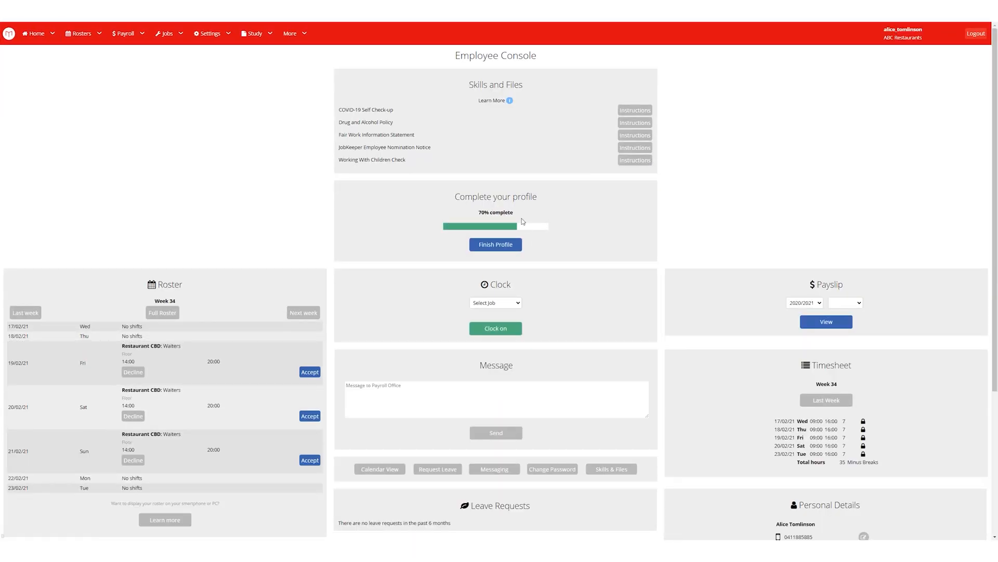
left_click(495, 243)
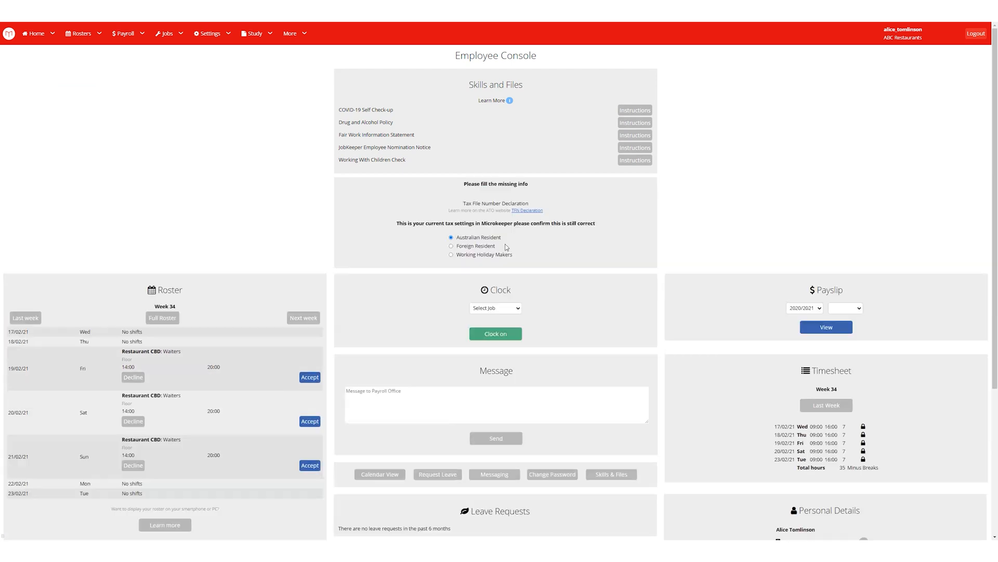
scroll("down", 3)
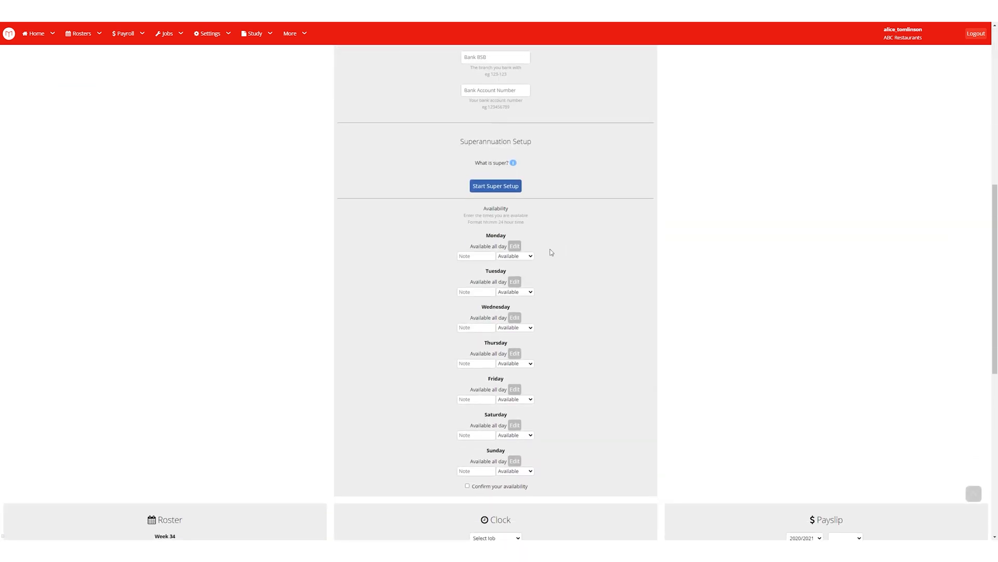
left_click(495, 185)
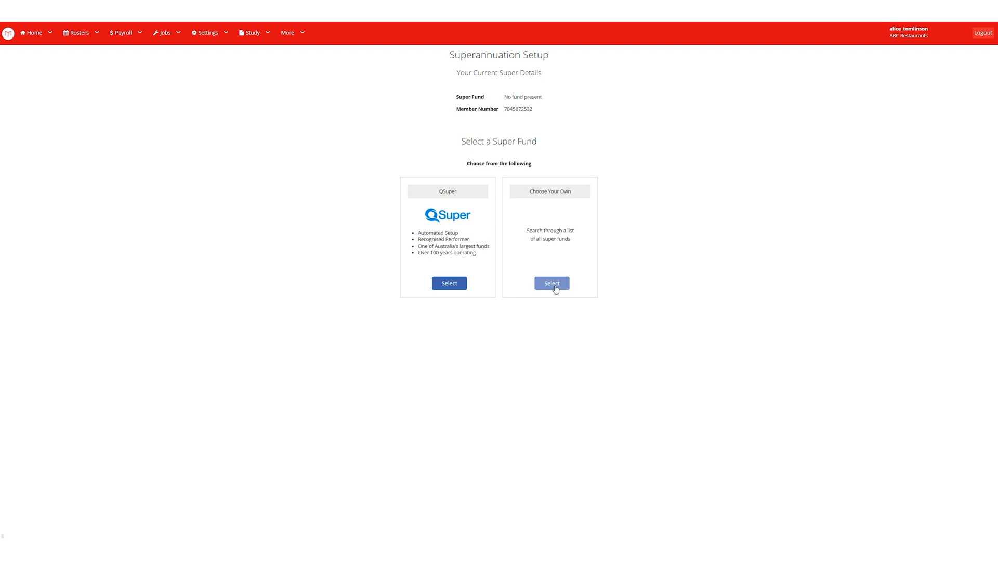
- Search 'rest', save the matching fund for the employee and return to the report
left_click(551, 283)
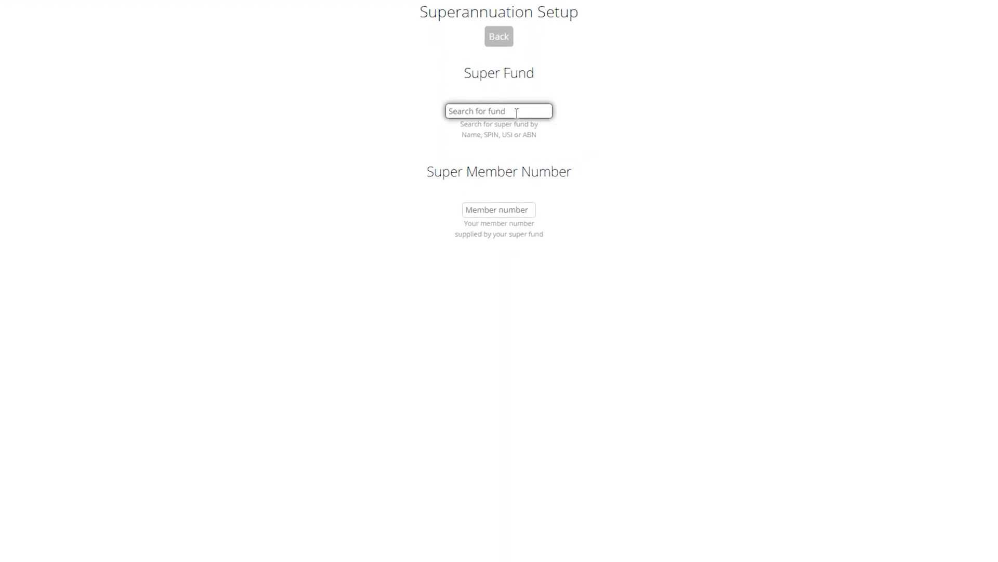
type("rest")
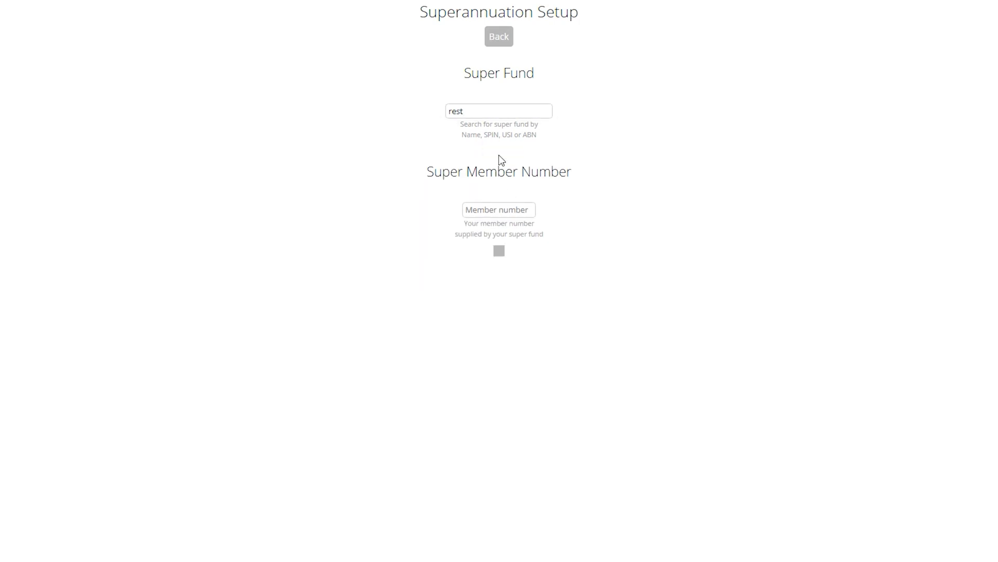
left_click(498, 250)
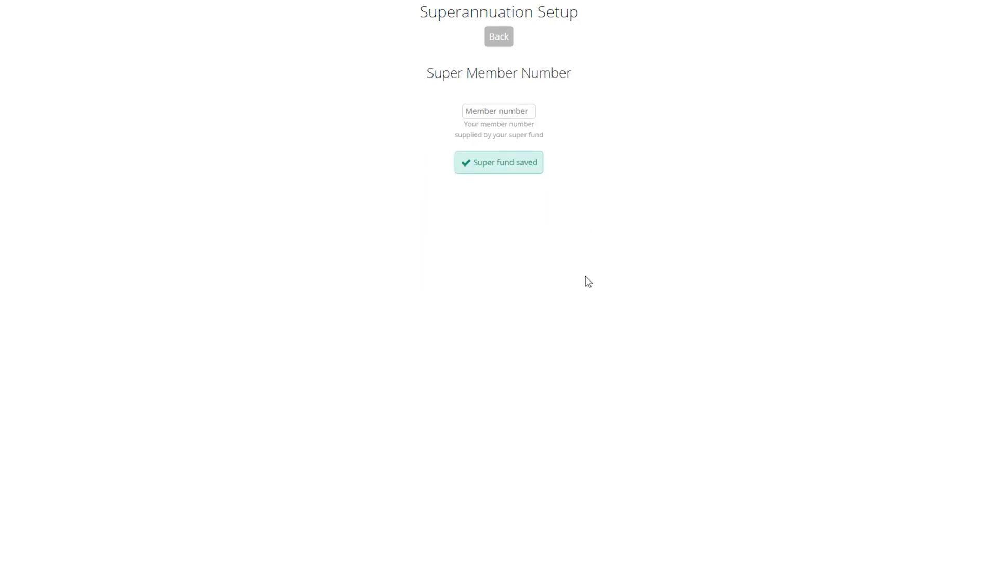
left_click(498, 37)
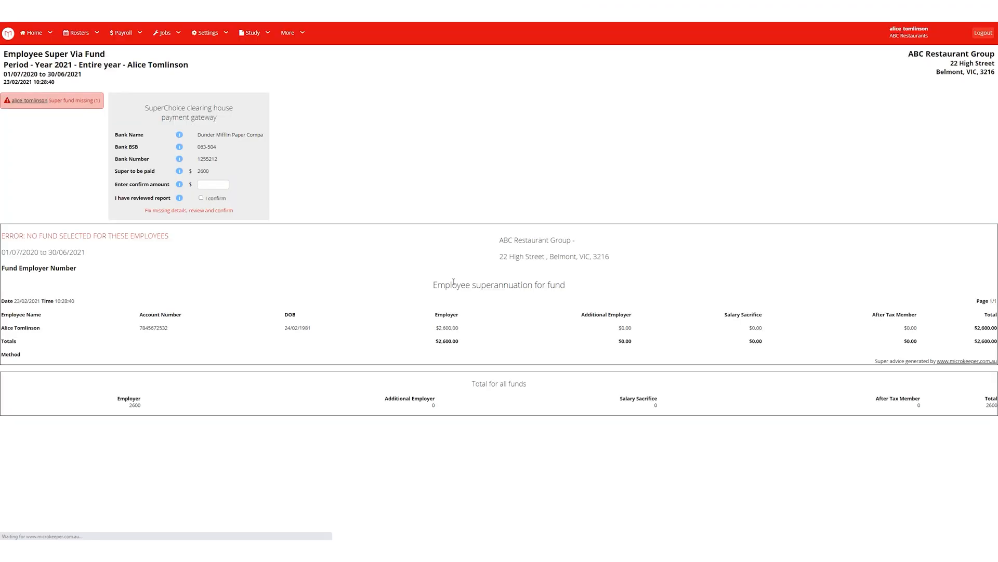
- Refresh the report, confirm 2600 as reviewed and pay the super to REST Personal
left_click(30, 99)
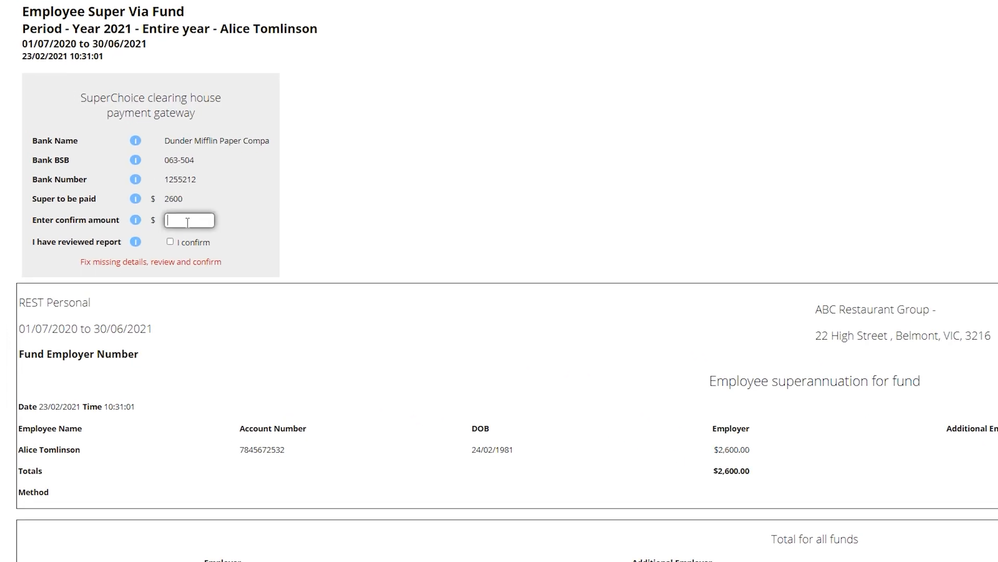
type("2600")
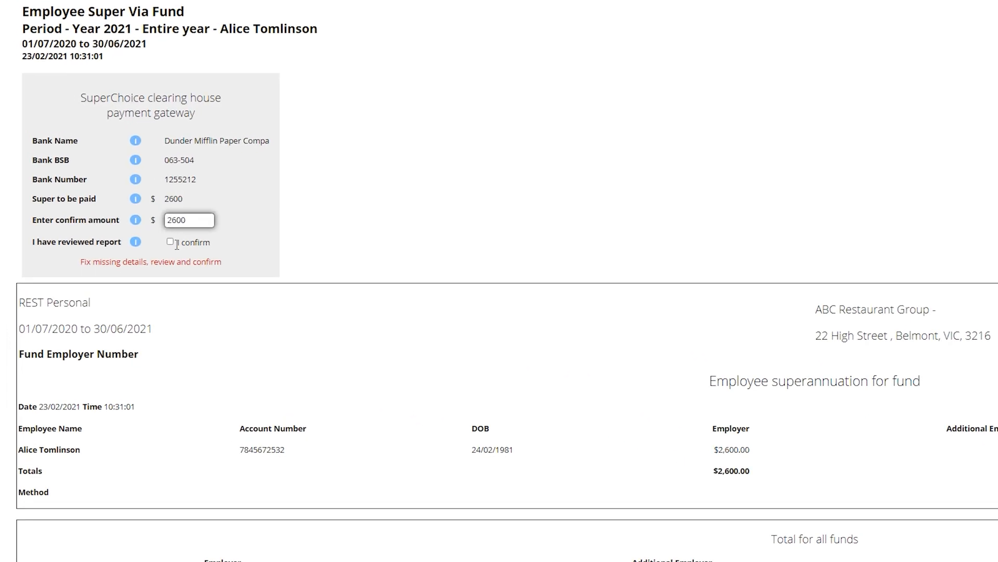
left_click(170, 242)
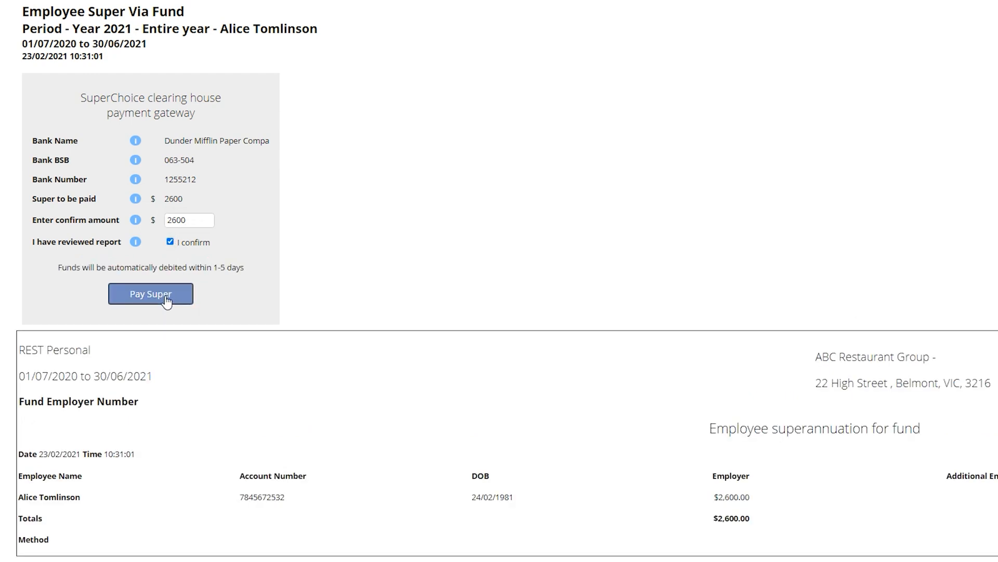
left_click(149, 293)
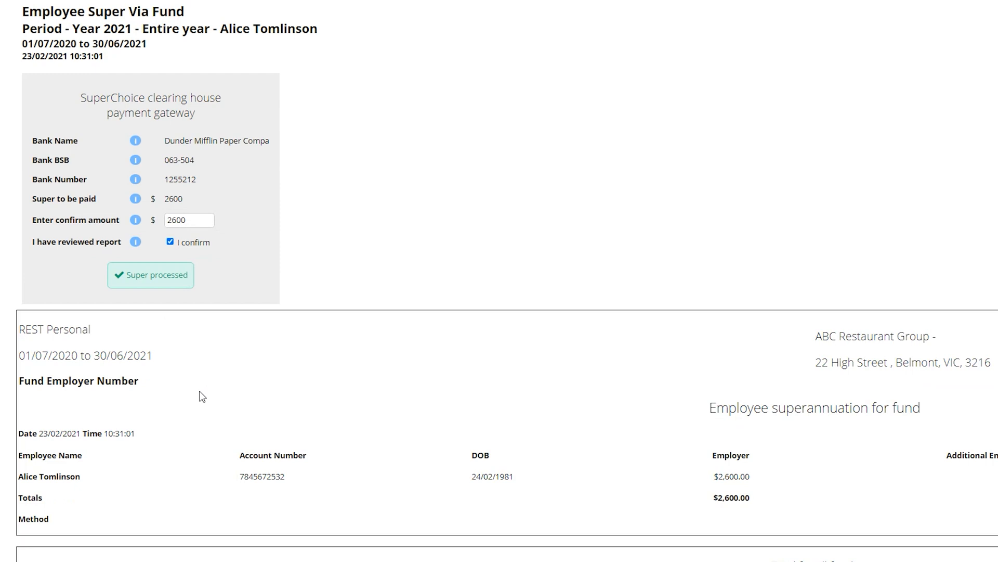
mouse_move(156, 385)
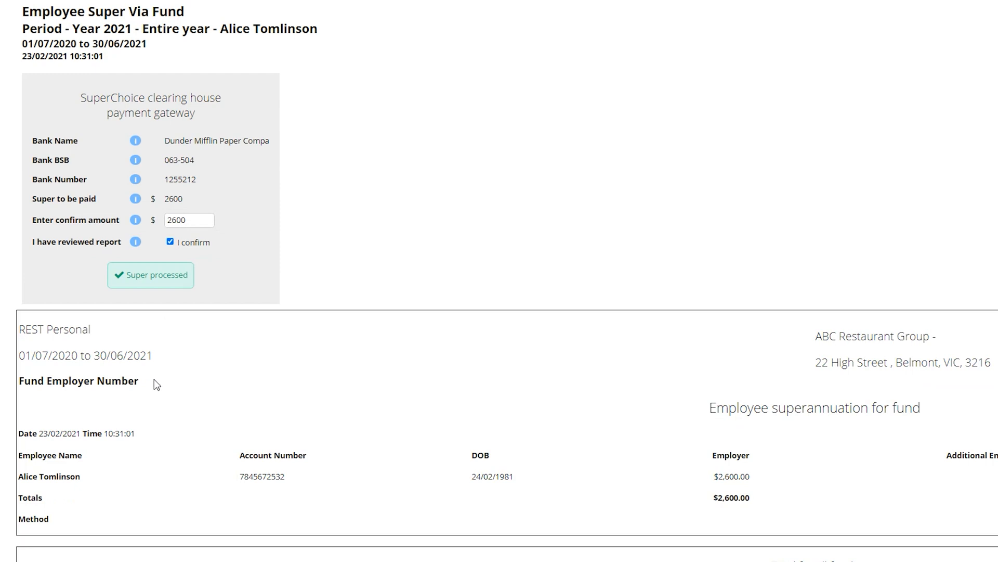